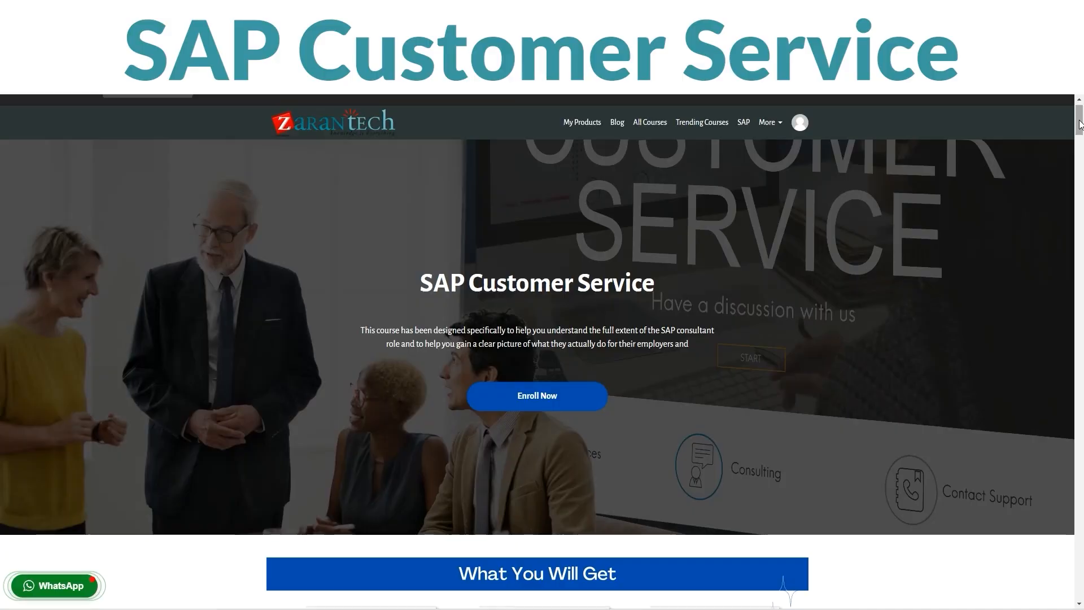
{"action": "scroll", "scroll_direction": "down", "scroll_amount": 3}
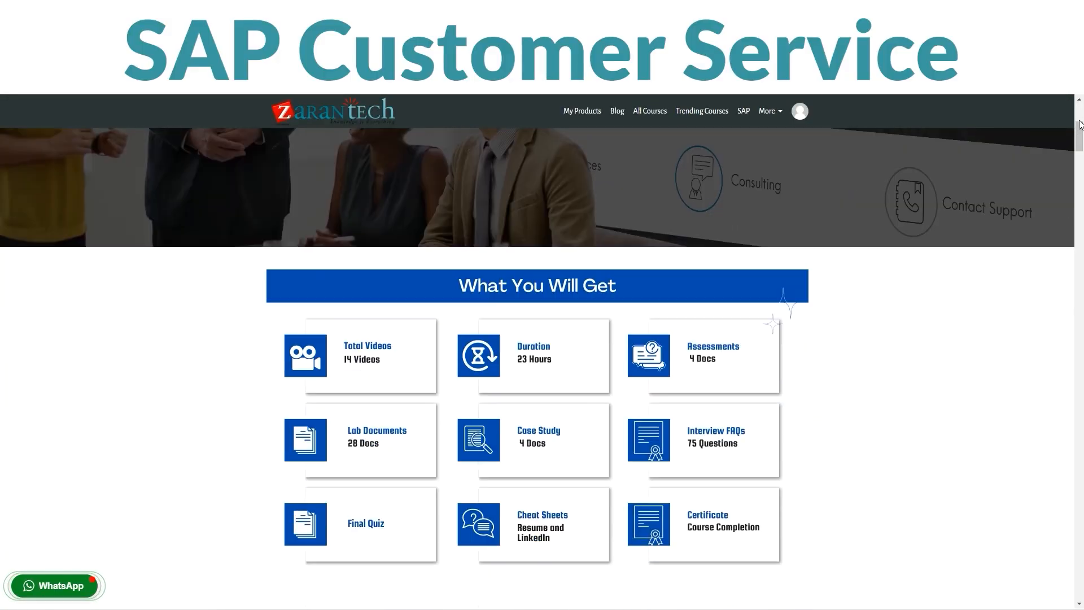
{"action": "scroll", "scroll_direction": "down", "scroll_amount": 3}
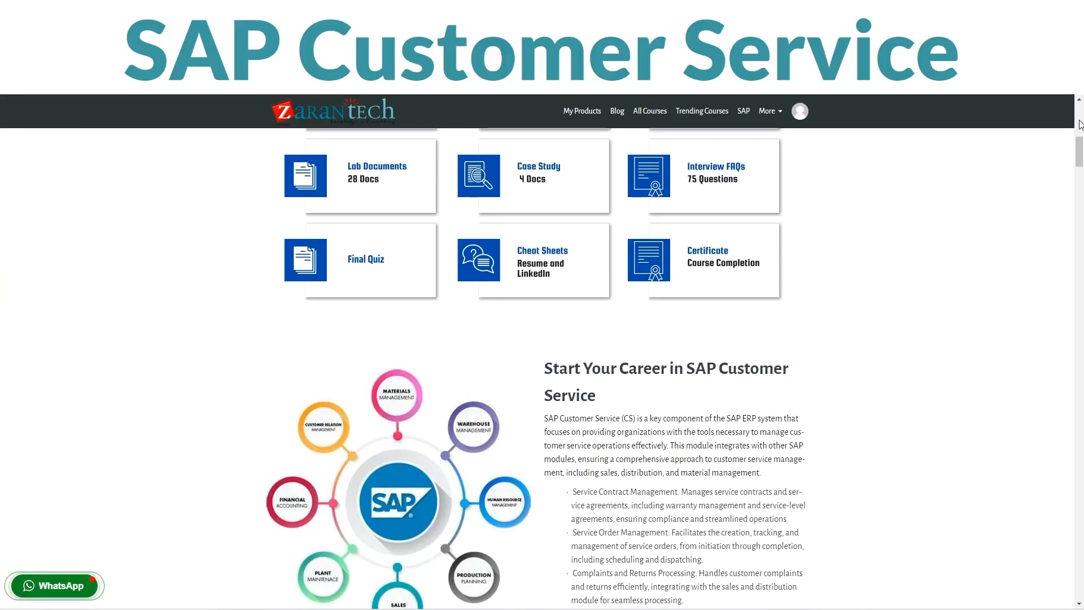
{"action": "scroll", "scroll_direction": "down", "scroll_amount": 3}
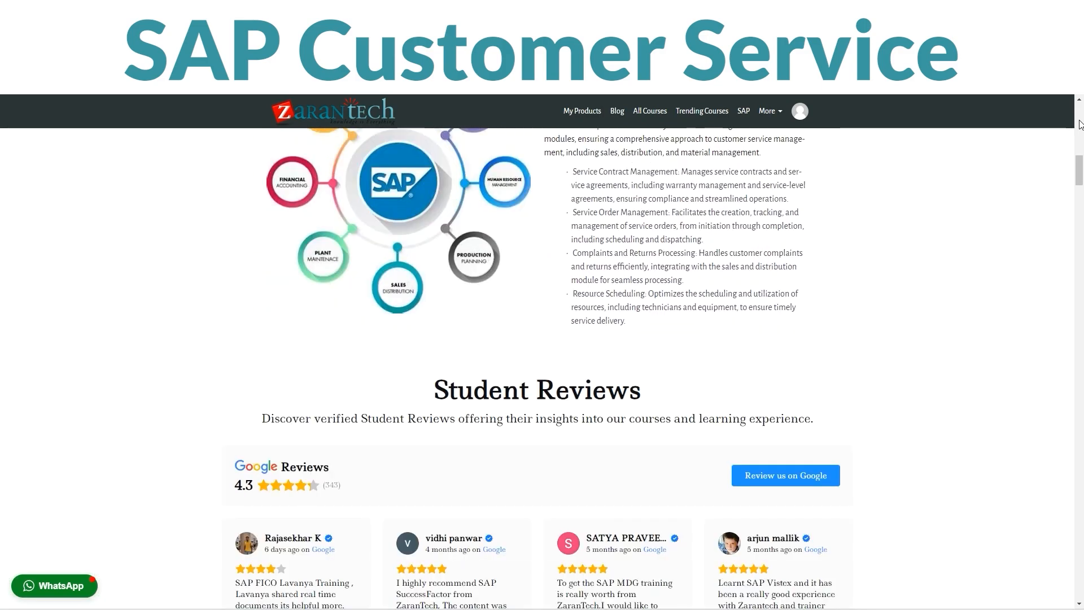
{"action": "scroll", "scroll_direction": "down", "scroll_amount": 3}
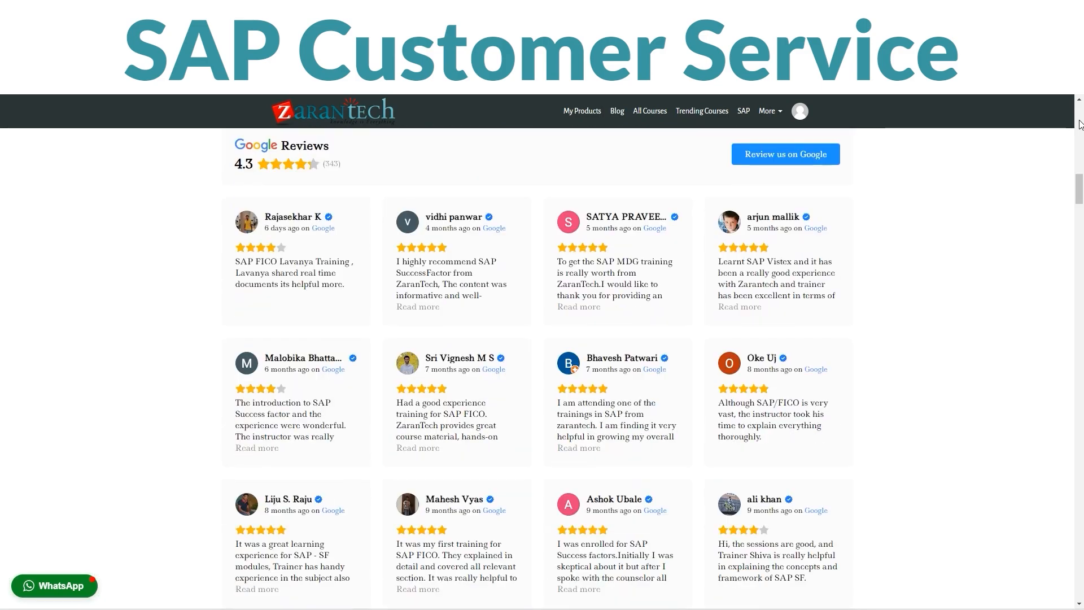
{"action": "scroll", "scroll_direction": "down", "scroll_amount": 3}
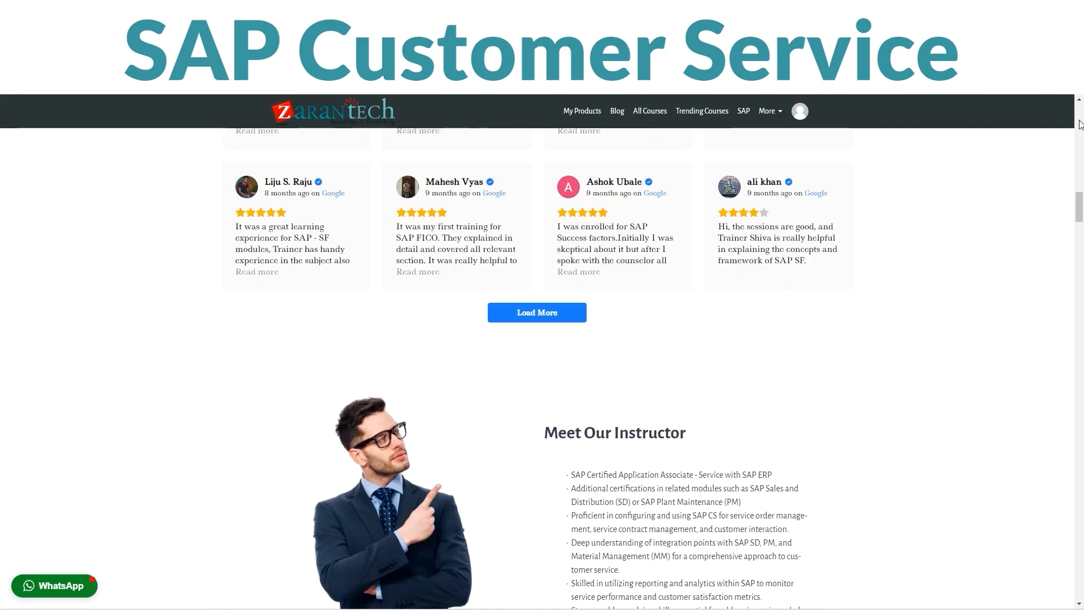
{"action": "scroll", "scroll_direction": "down", "scroll_amount": 3}
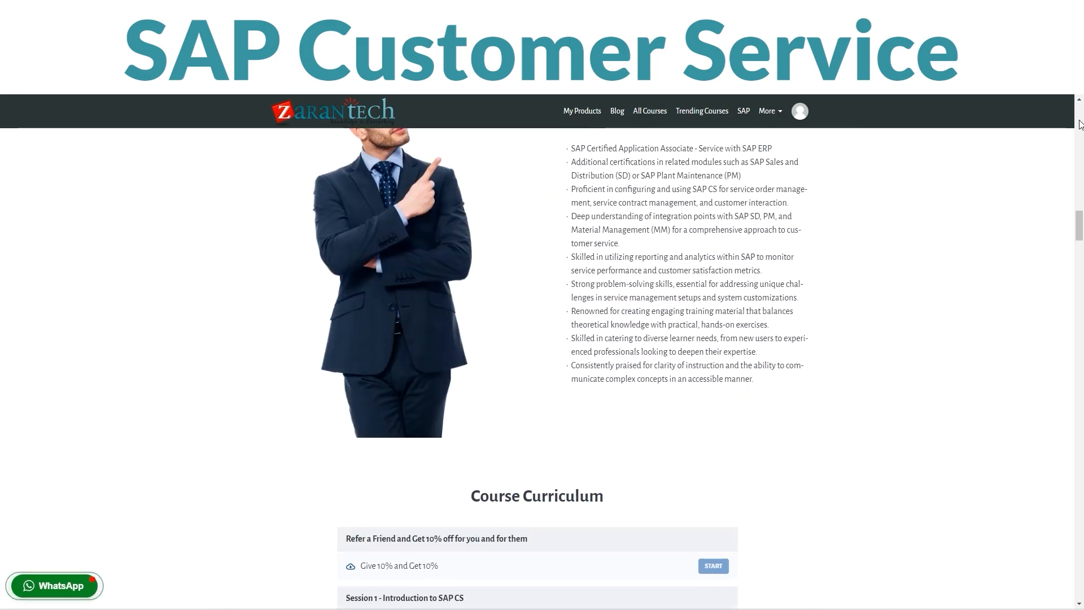
{"action": "scroll", "scroll_direction": "down", "scroll_amount": 3}
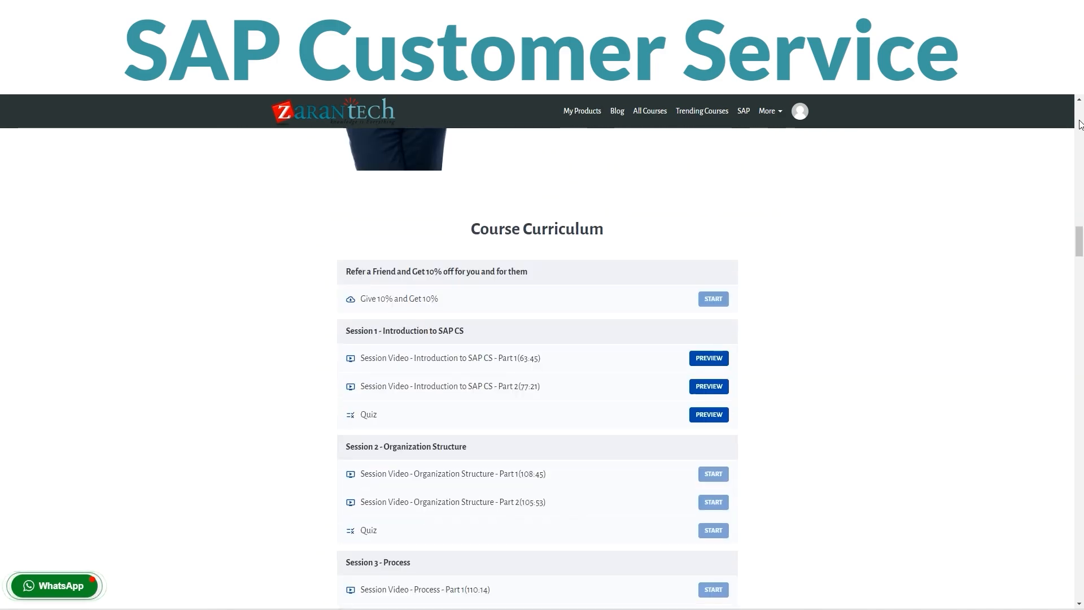
{"action": "scroll", "scroll_direction": "down", "scroll_amount": 3}
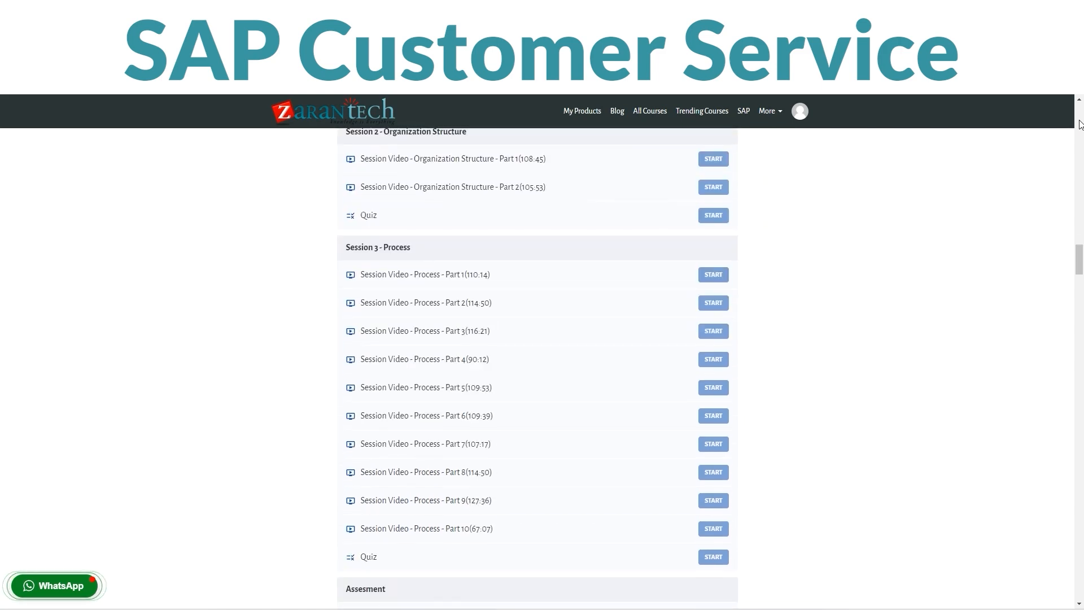
{"action": "scroll", "scroll_direction": "down", "scroll_amount": 3}
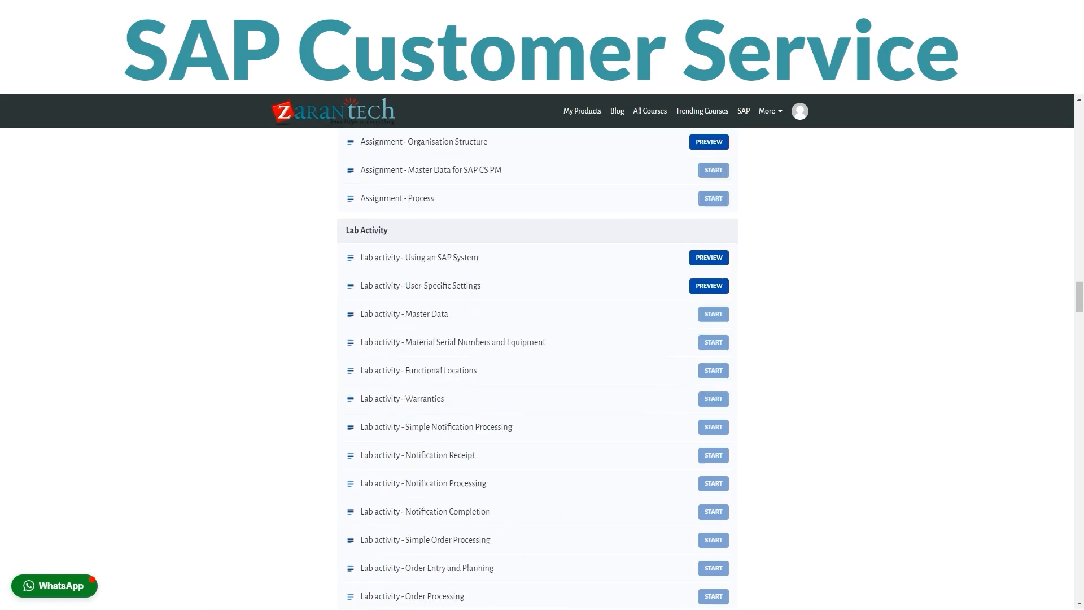
{"action": "scroll", "scroll_direction": "down", "scroll_amount": 3}
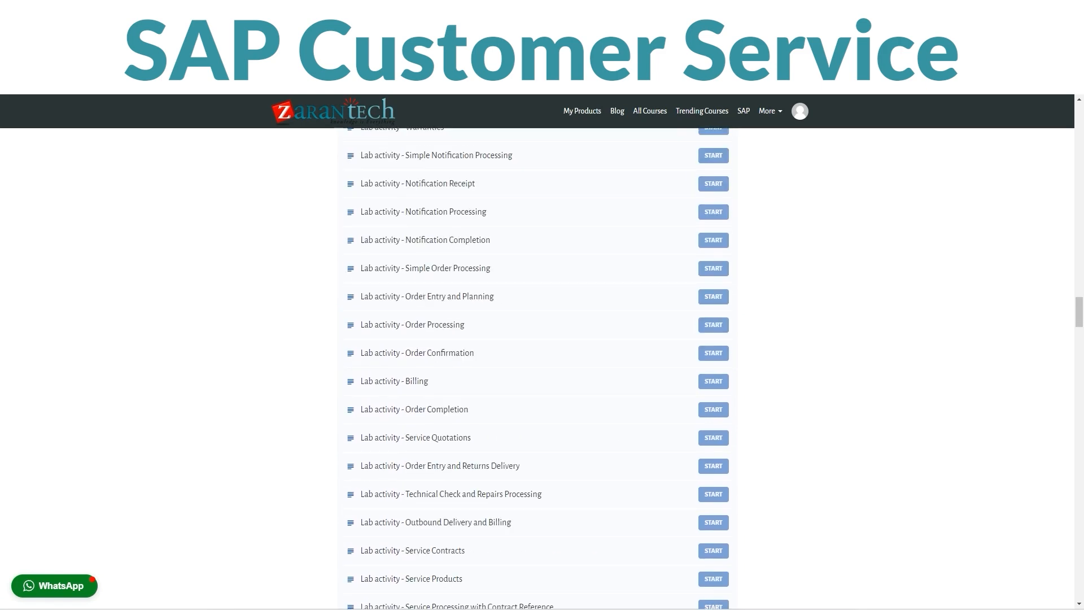
{"action": "scroll", "scroll_direction": "down", "scroll_amount": 3}
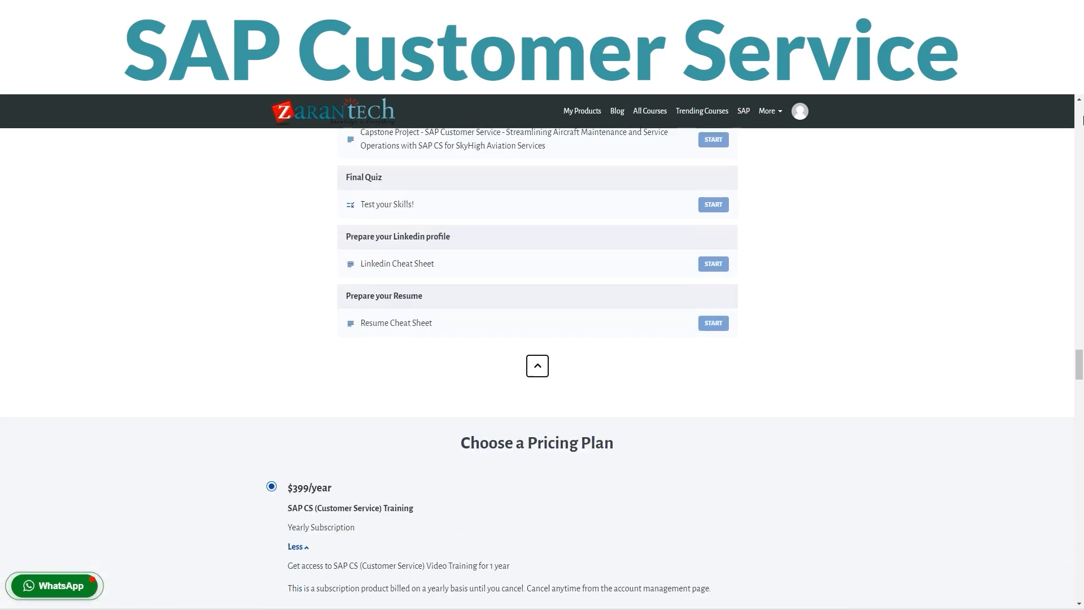
{"action": "scroll", "scroll_direction": "down", "scroll_amount": 3}
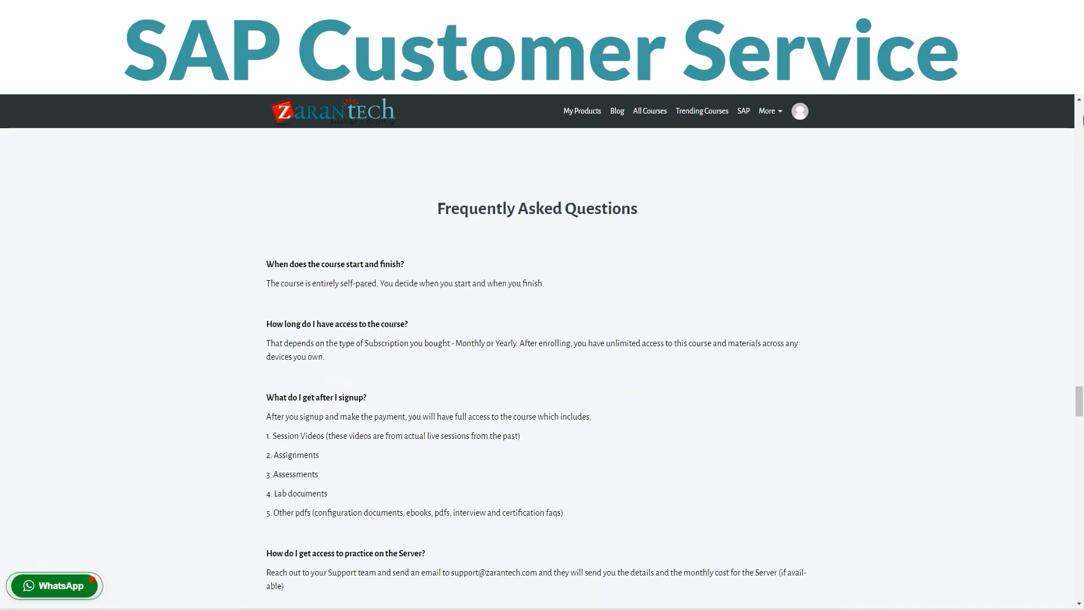
{"action": "scroll", "scroll_direction": "down", "scroll_amount": 3}
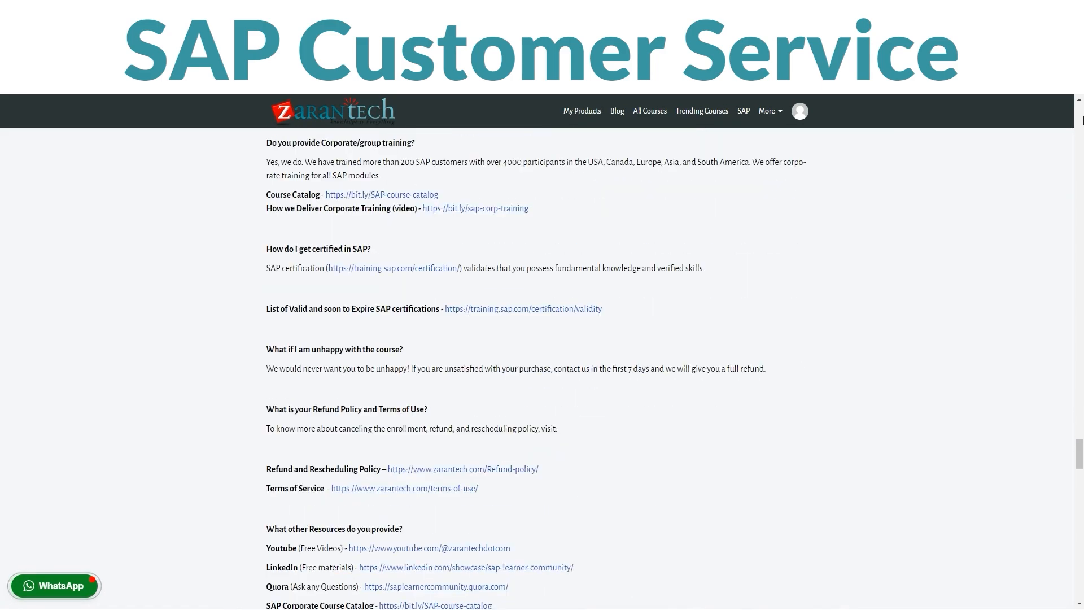
{"action": "scroll", "scroll_direction": "down", "scroll_amount": 3}
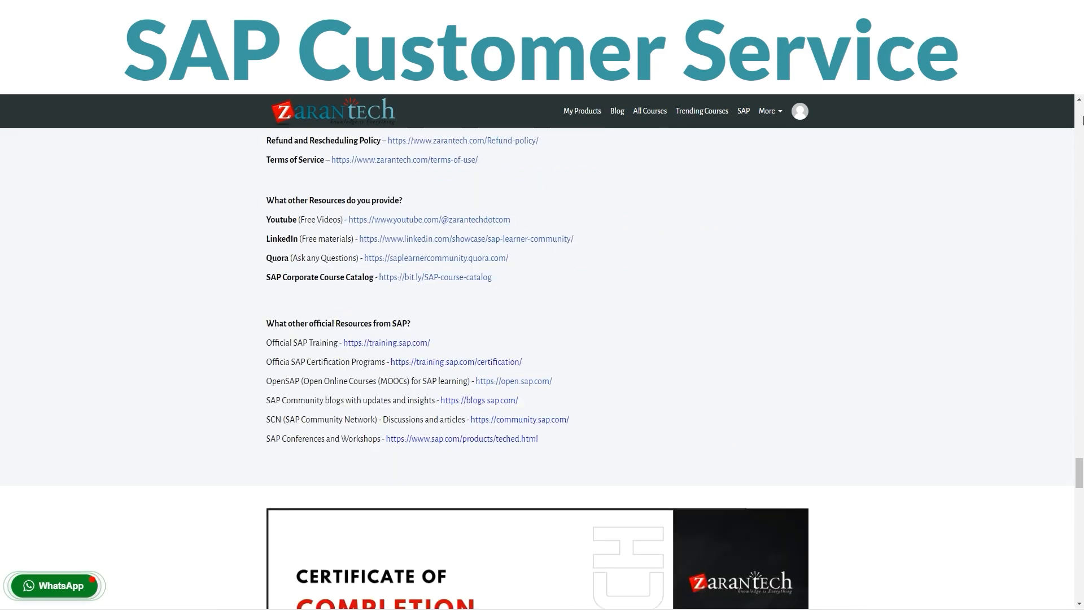
{"action": "scroll", "scroll_direction": "down", "scroll_amount": 3}
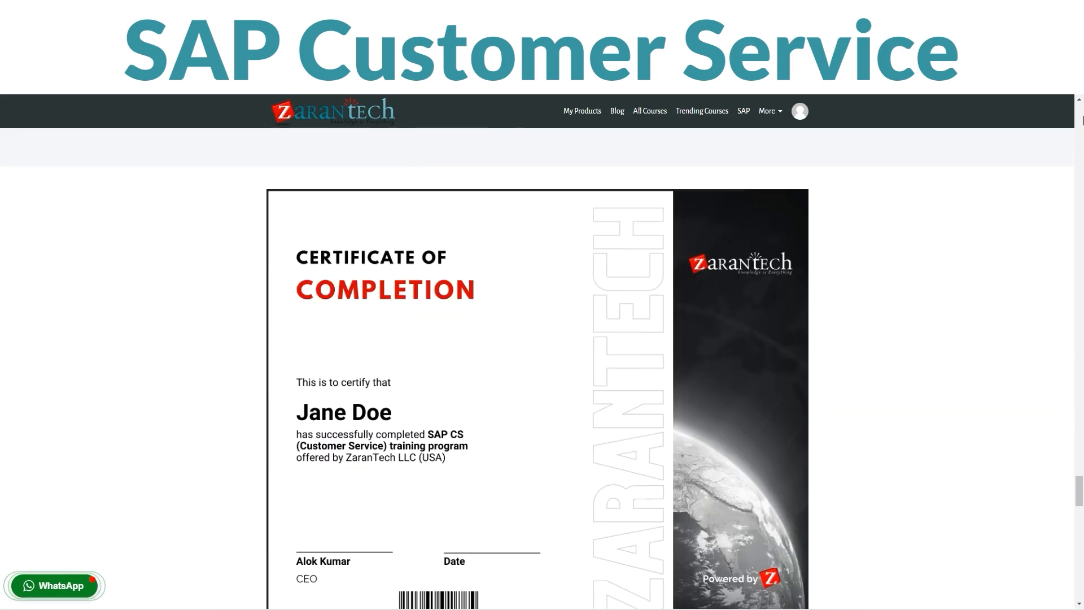
{"action": "scroll", "scroll_direction": "down", "scroll_amount": 3}
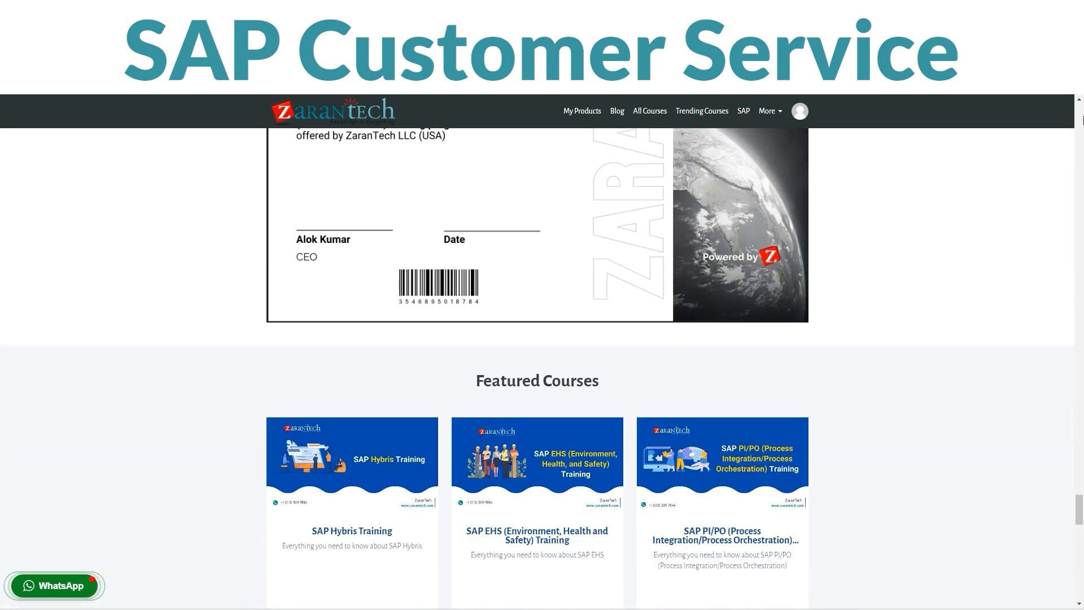
{"action": "scroll", "scroll_direction": "down", "scroll_amount": 3}
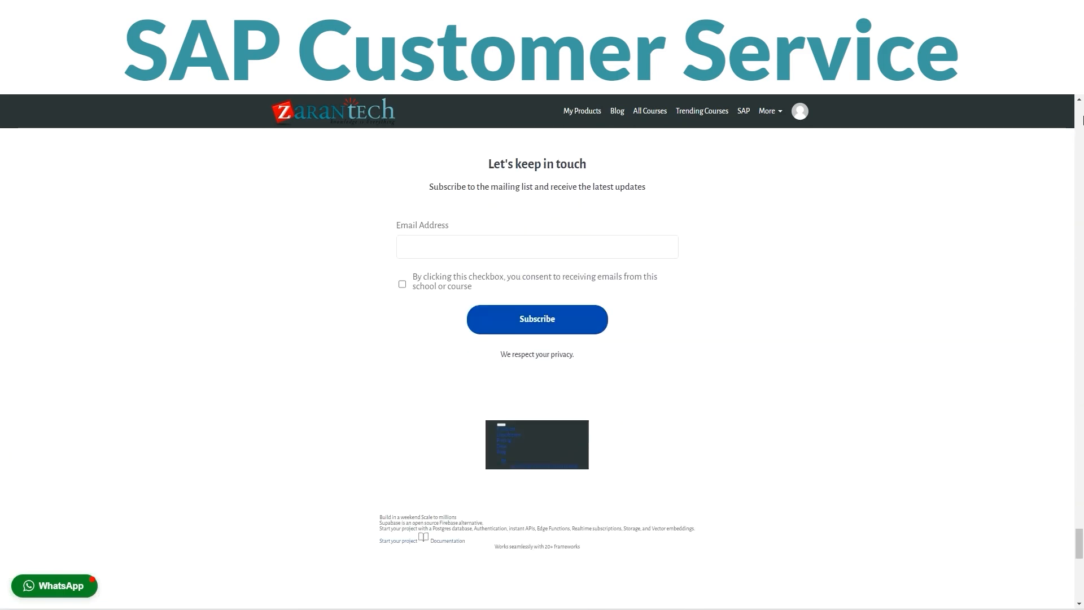
{"action": "scroll", "scroll_direction": "down", "scroll_amount": 3}
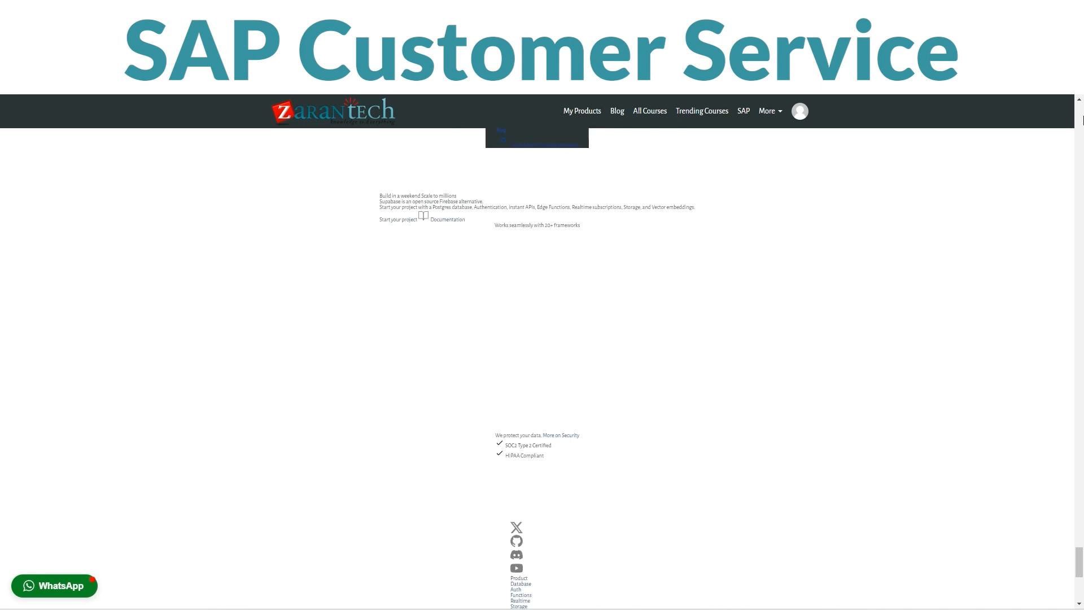